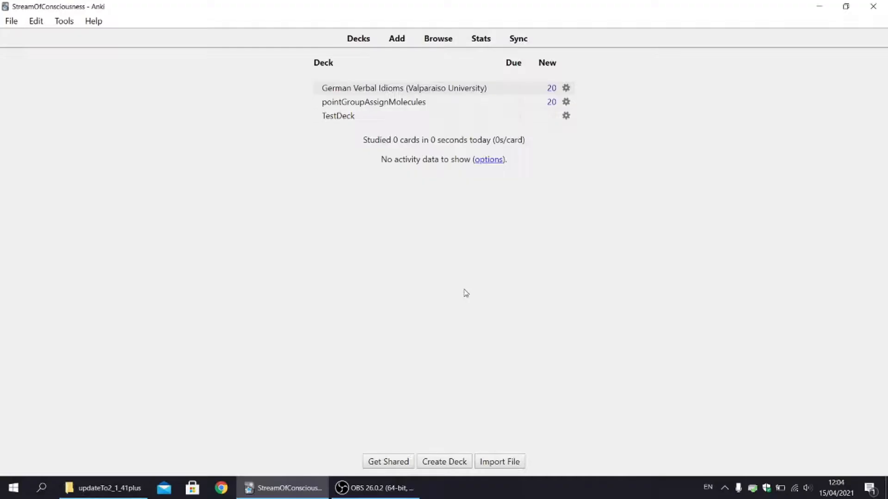
pyautogui.moveTo(435, 41)
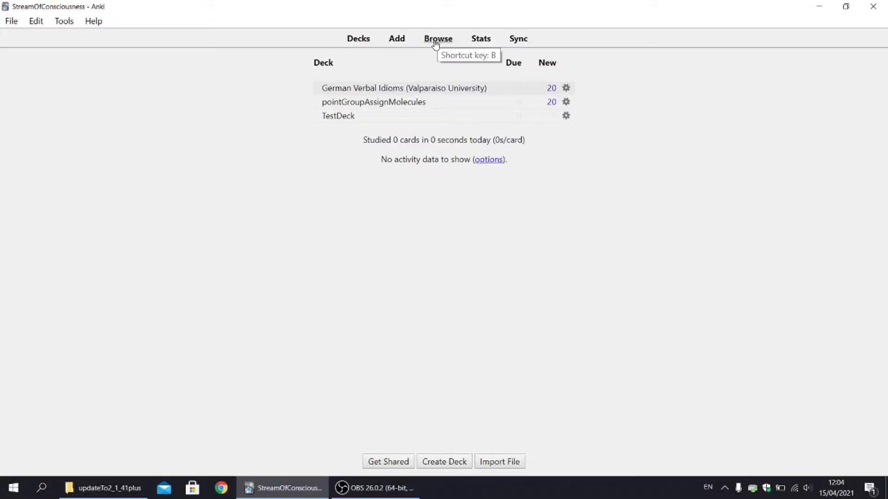
# Show the cards tagged 2 in the Browse sidebar and move tag 2 inside tag 1
pyautogui.click(437, 39)
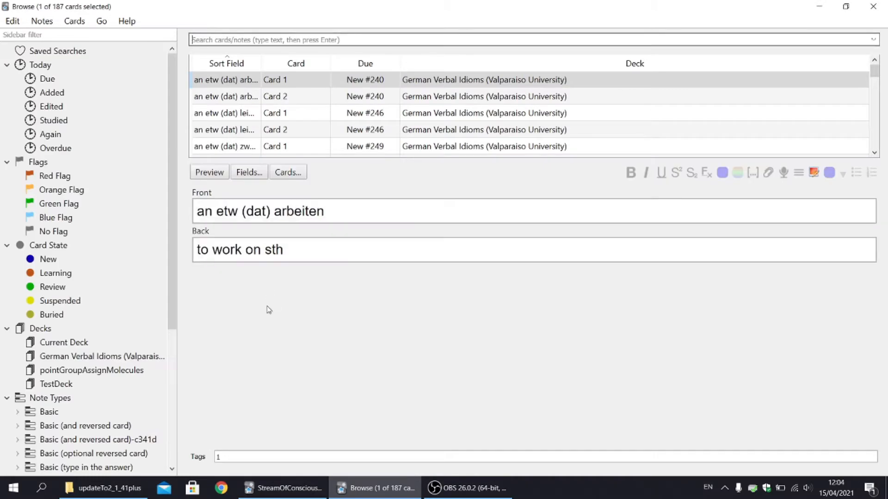
pyautogui.moveTo(177, 299)
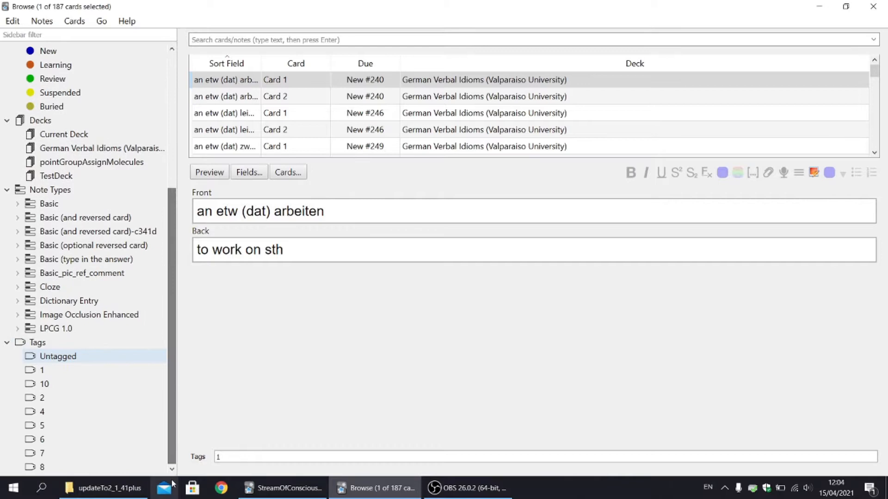
pyautogui.click(40, 397)
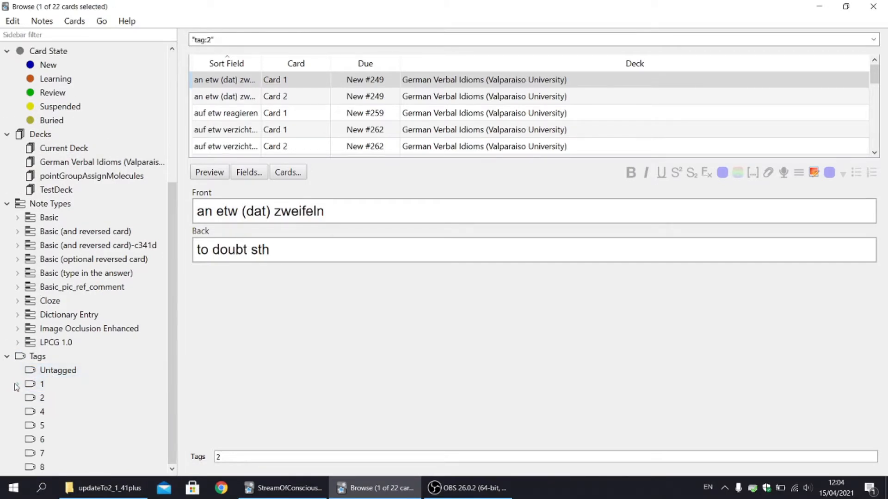
pyautogui.click(15, 385)
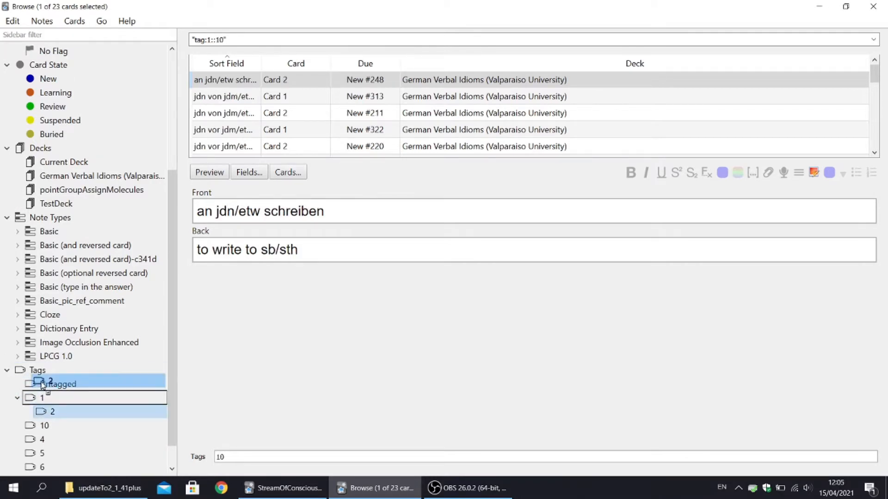
pyautogui.rightClick(42, 398)
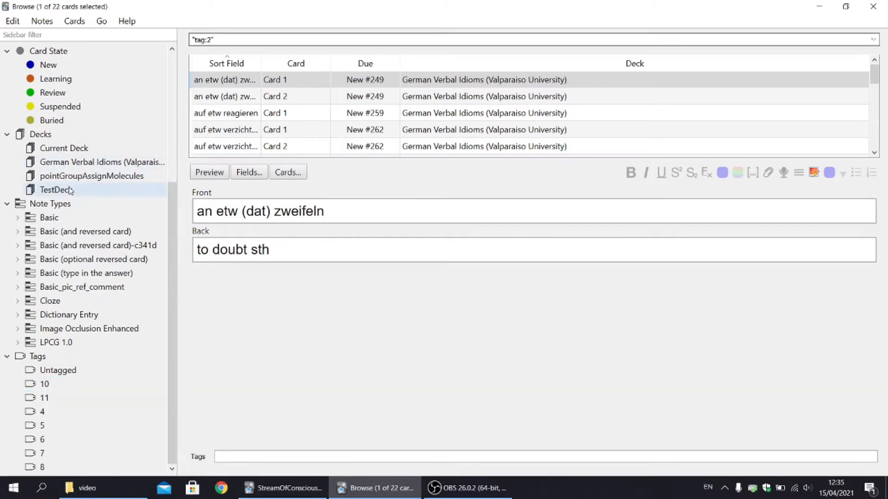
# Group the pointGroupAssignMolecules deck under parent deck 'lala', then filter Basic notes
pyautogui.click(90, 161)
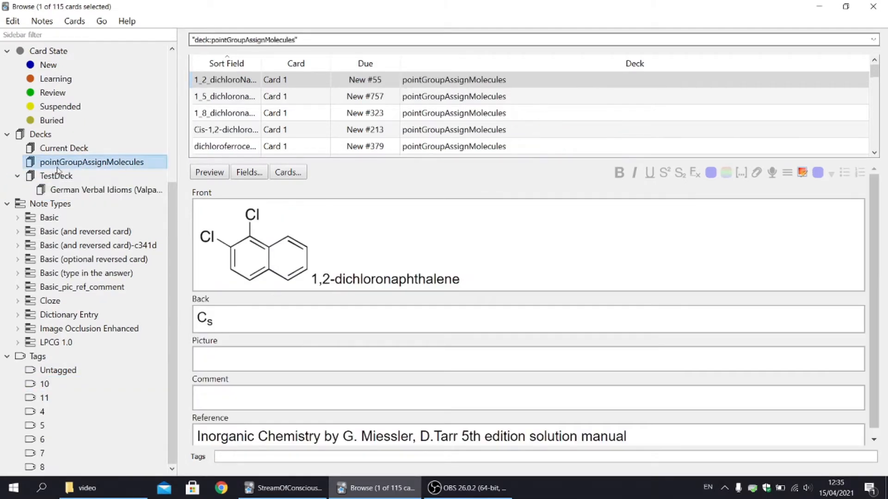
pyautogui.rightClick(56, 162)
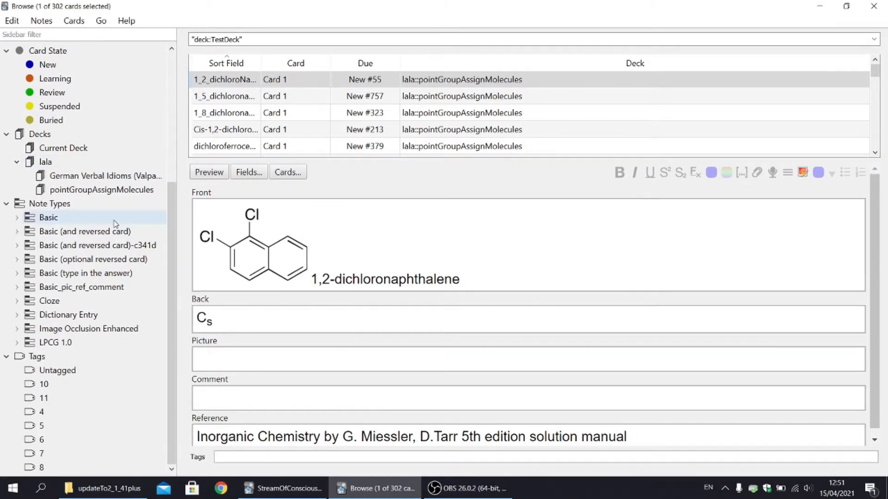
pyautogui.click(48, 217)
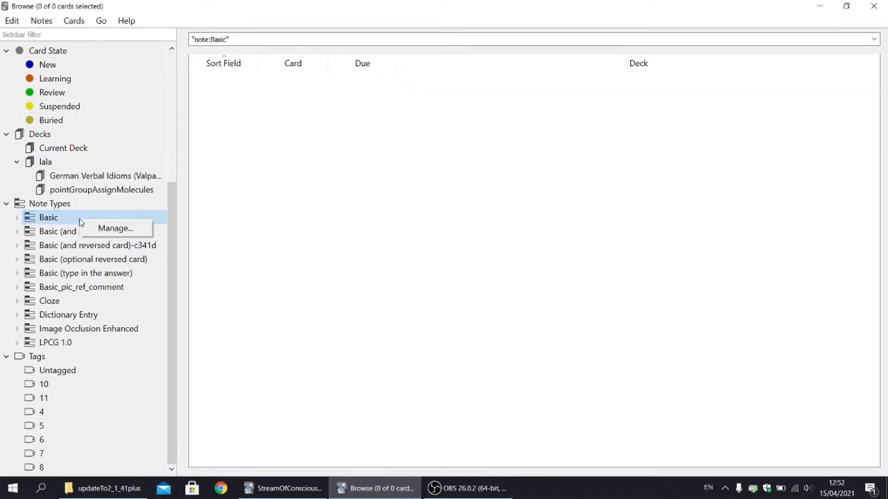
# Review the note type manager, then select all cards of the c341d note type
pyautogui.click(115, 228)
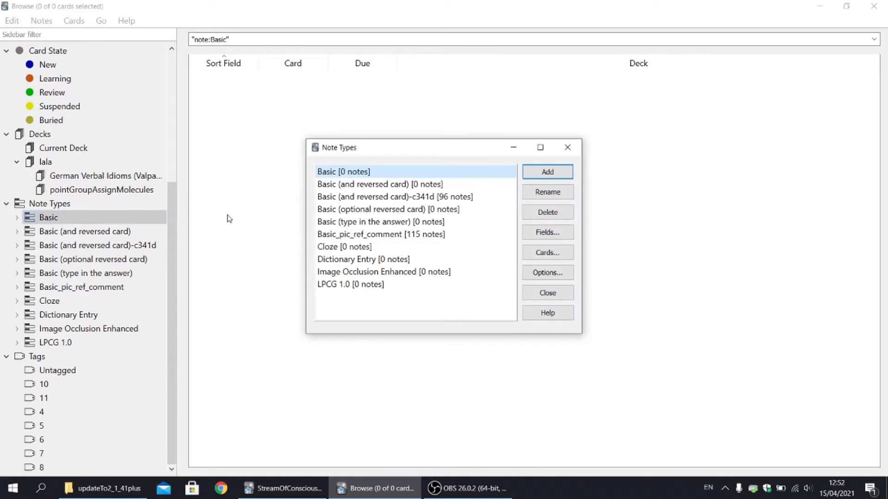
pyautogui.moveTo(296, 187)
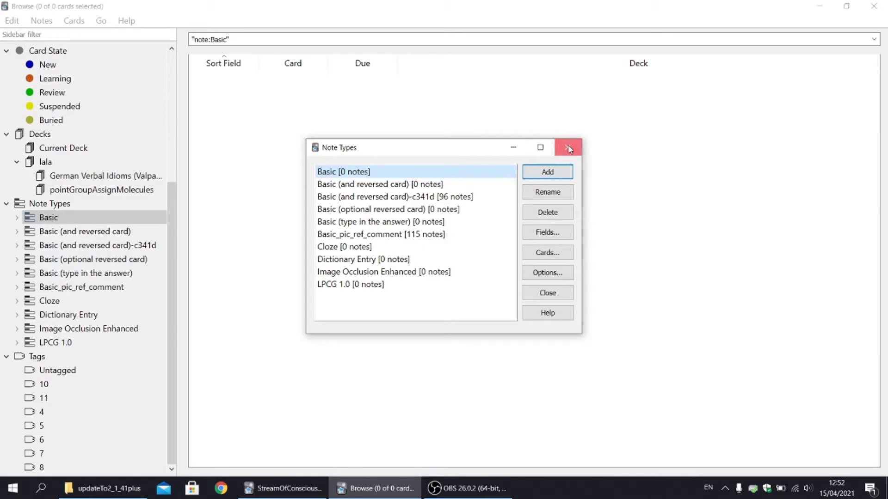
pyautogui.click(568, 147)
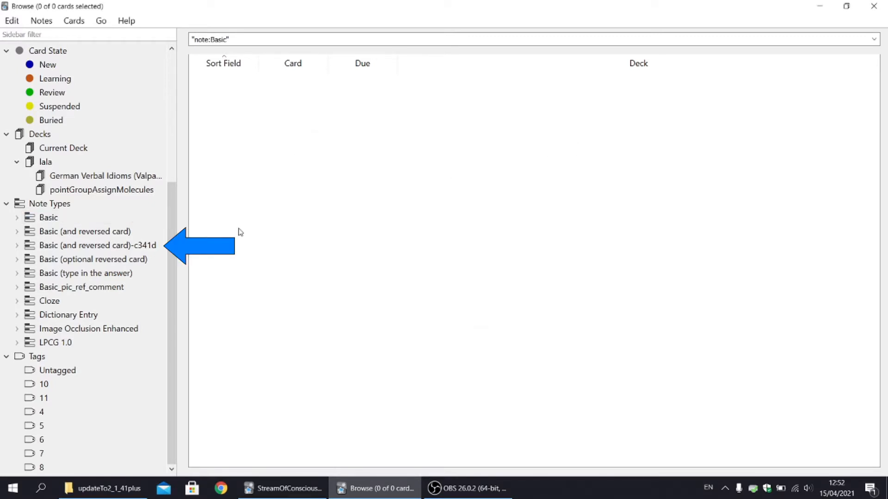
pyautogui.click(97, 246)
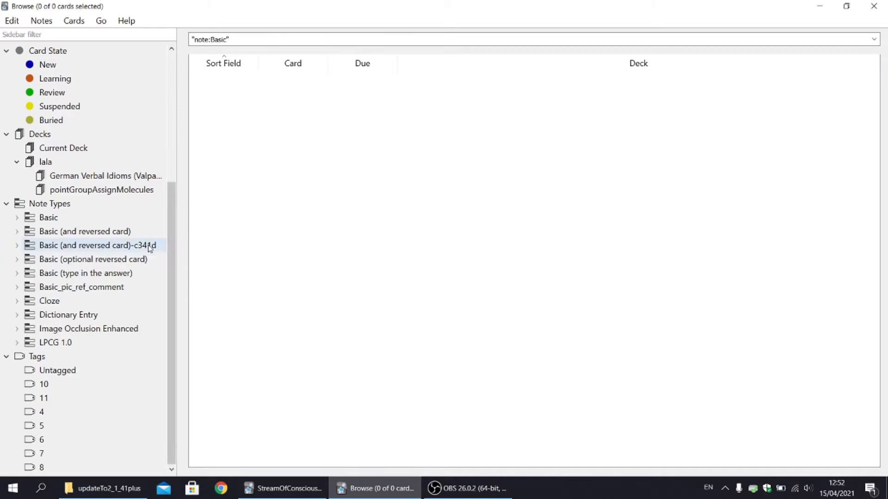
pyautogui.click(92, 246)
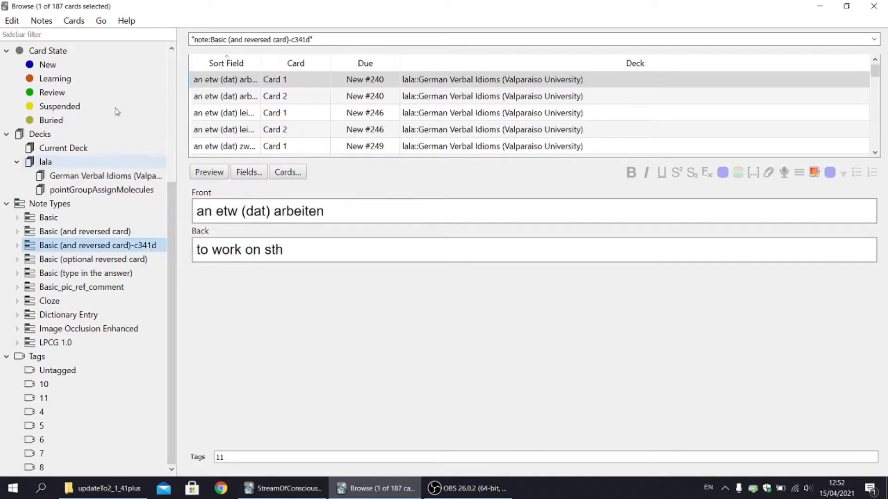
pyautogui.click(11, 21)
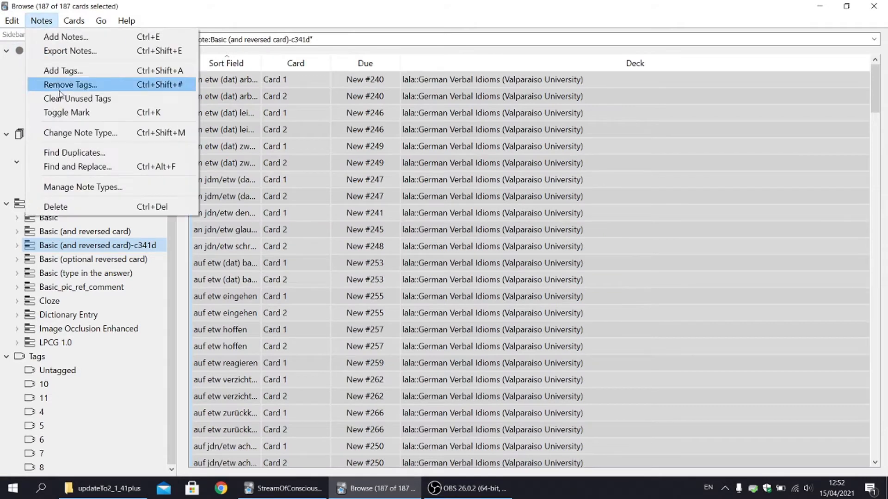
# Change those notes to Basic (and reversed card), accepting the full upload warning
pyautogui.click(80, 133)
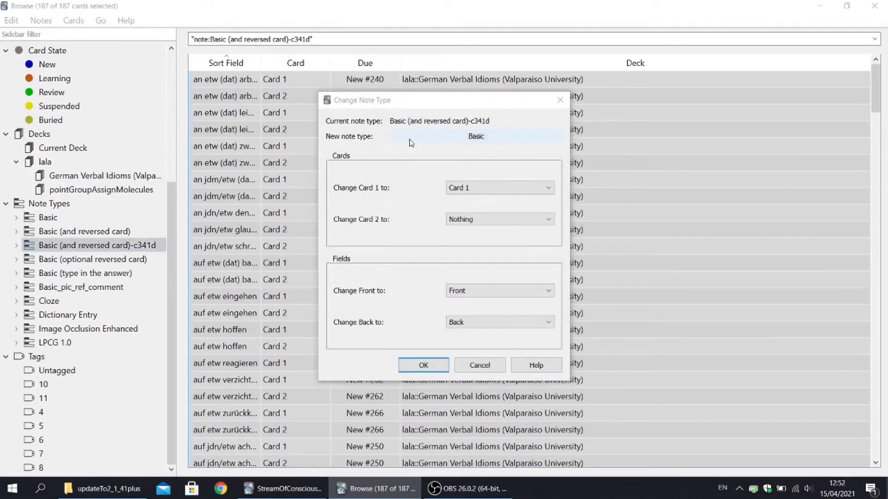
pyautogui.click(475, 136)
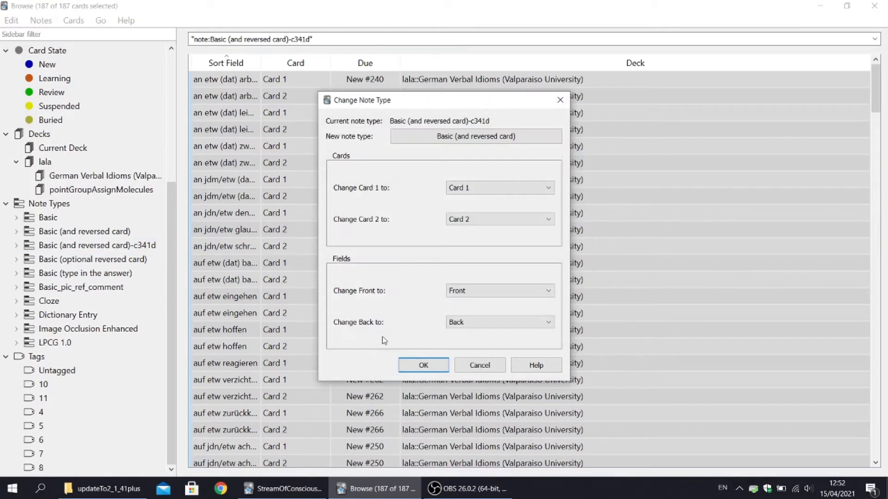
pyautogui.click(423, 365)
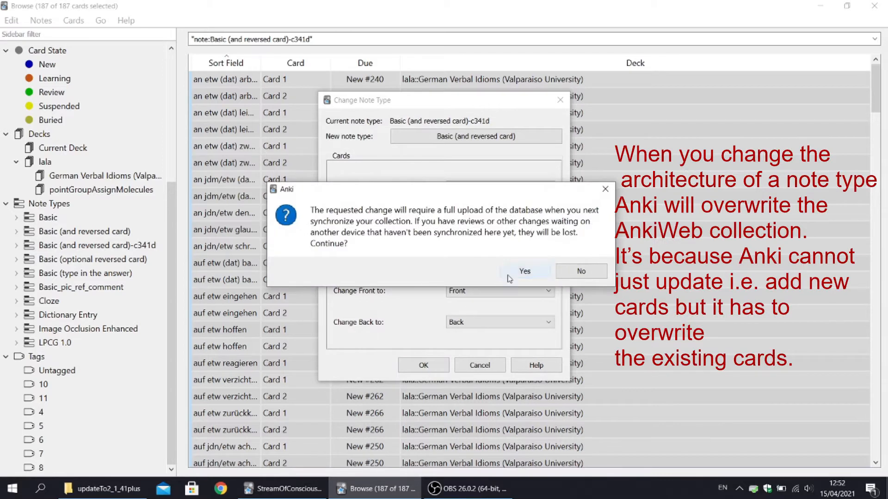
pyautogui.click(524, 272)
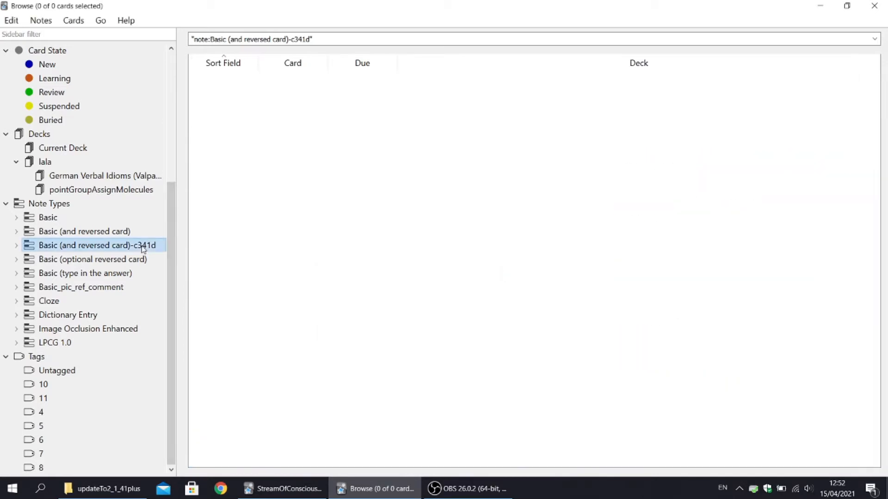
# Delete the now-unused Basic (and reversed card)-c341d note type from the manager
pyautogui.rightClick(100, 245)
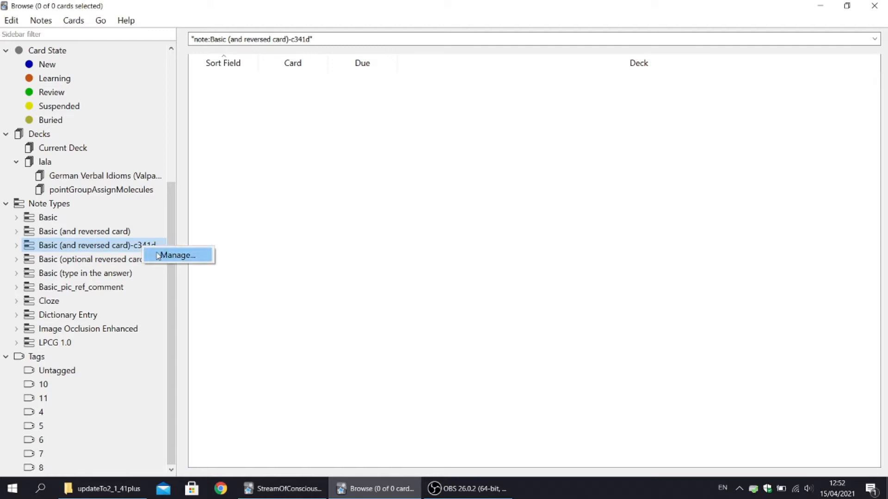
pyautogui.click(179, 255)
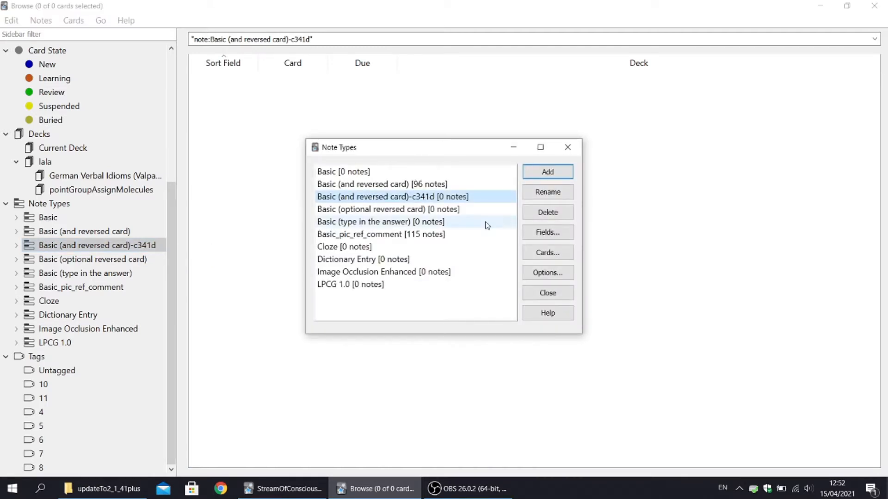
pyautogui.click(547, 212)
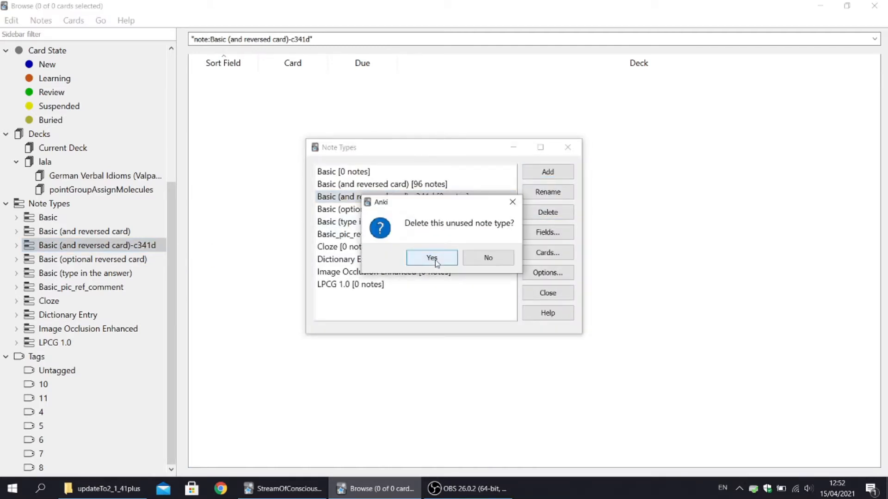
pyautogui.click(431, 257)
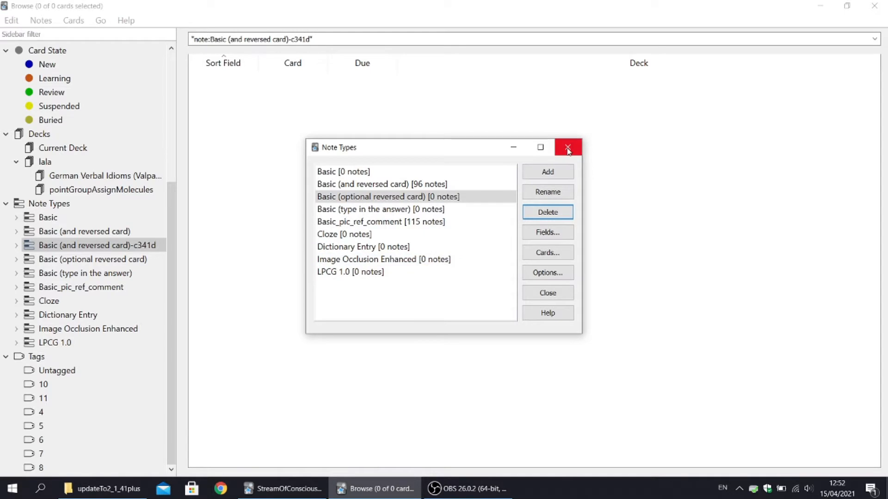
pyautogui.click(567, 147)
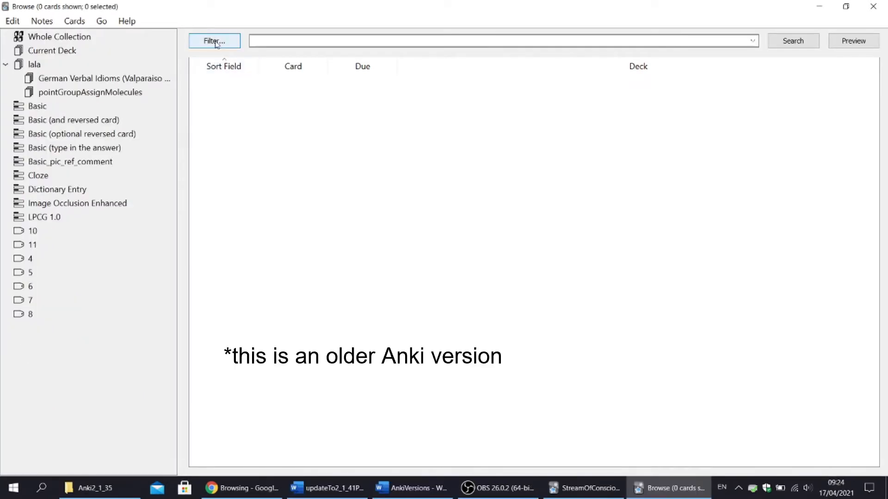
# Show the old browser's list of preset search filters for comparison
pyautogui.click(215, 41)
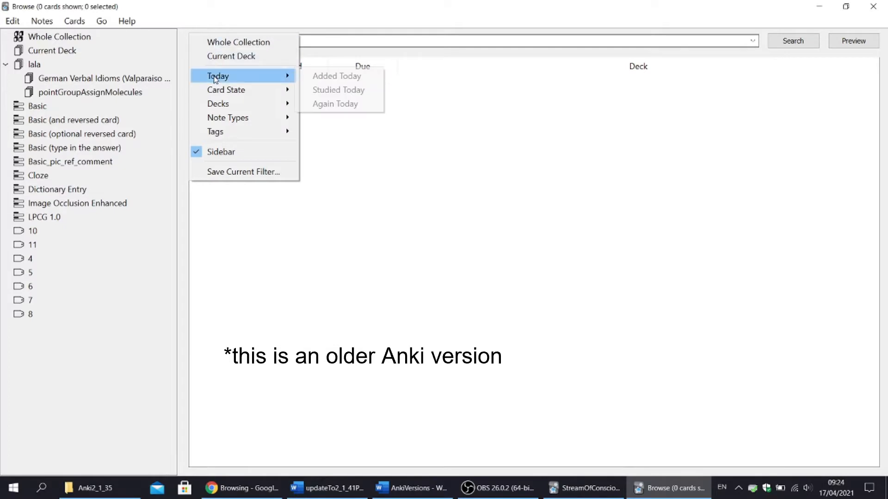
pyautogui.moveTo(226, 89)
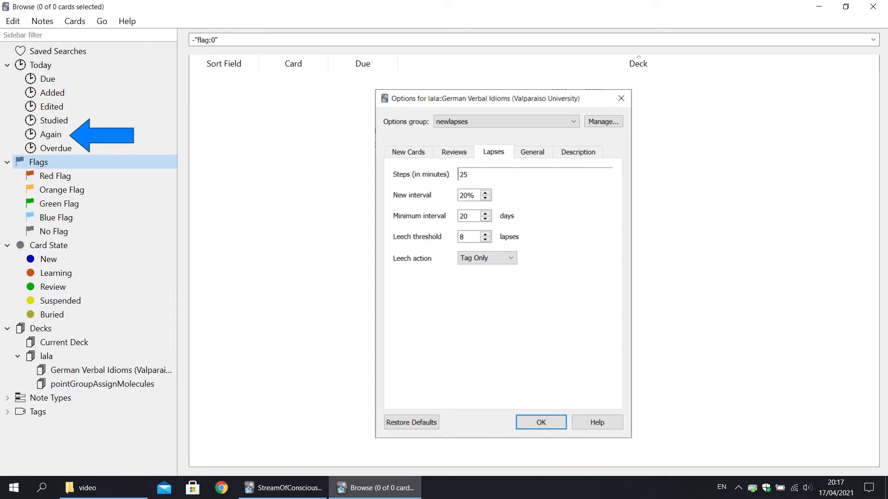
# Add 10080 after 25 as the relearning steps in minutes and confirm
pyautogui.write('10080')
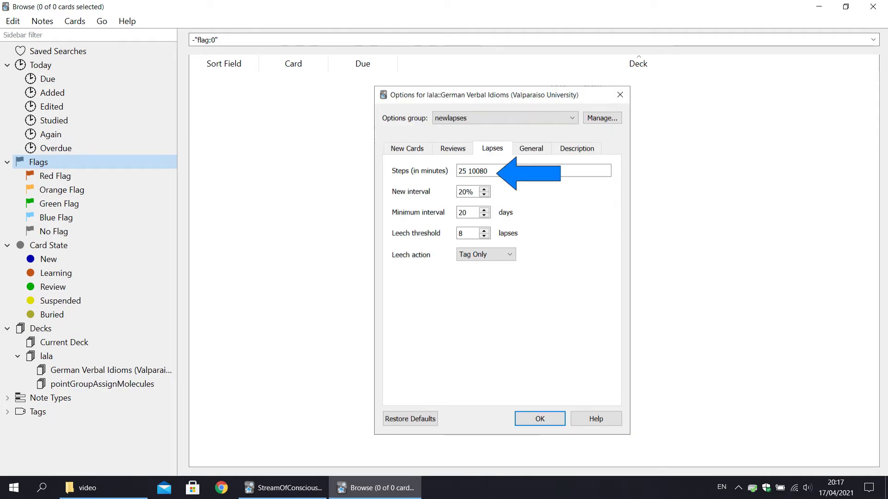
pyautogui.click(540, 419)
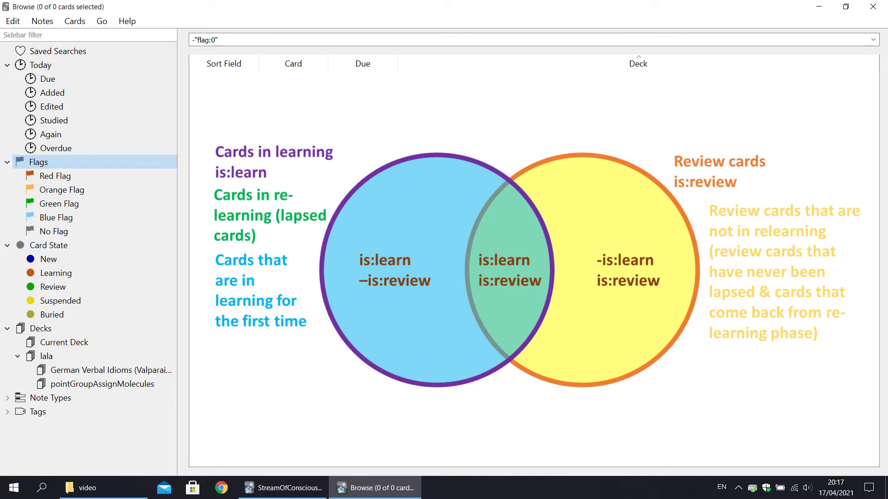
# Filter by current deck, all decks, then flagged cards, and unflag 'jdm für etw danken' with Ctrl+1
pyautogui.click(63, 342)
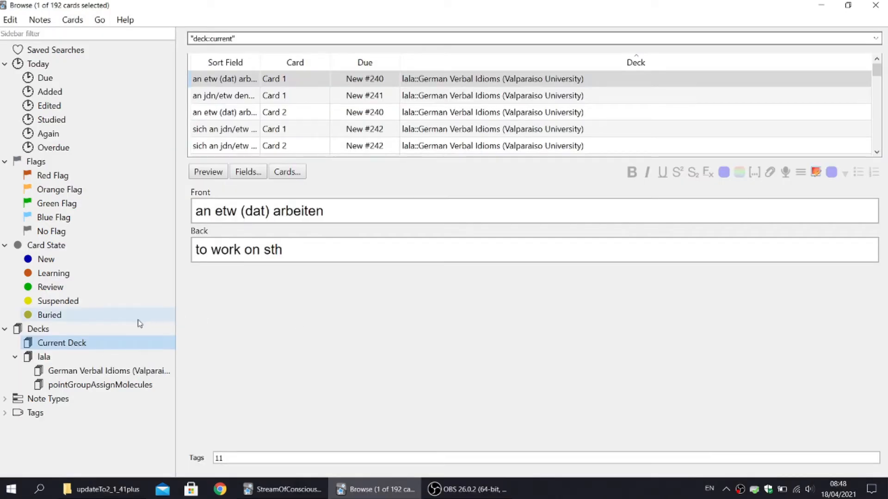
pyautogui.moveTo(111, 332)
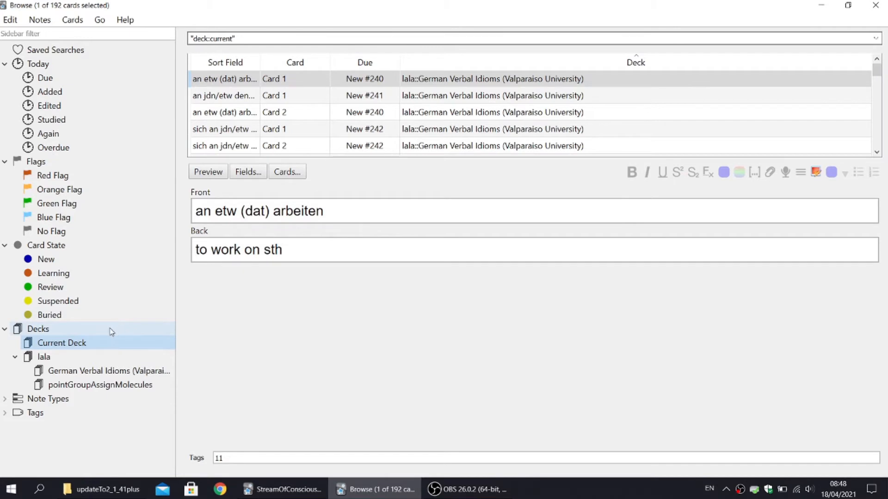
pyautogui.click(37, 329)
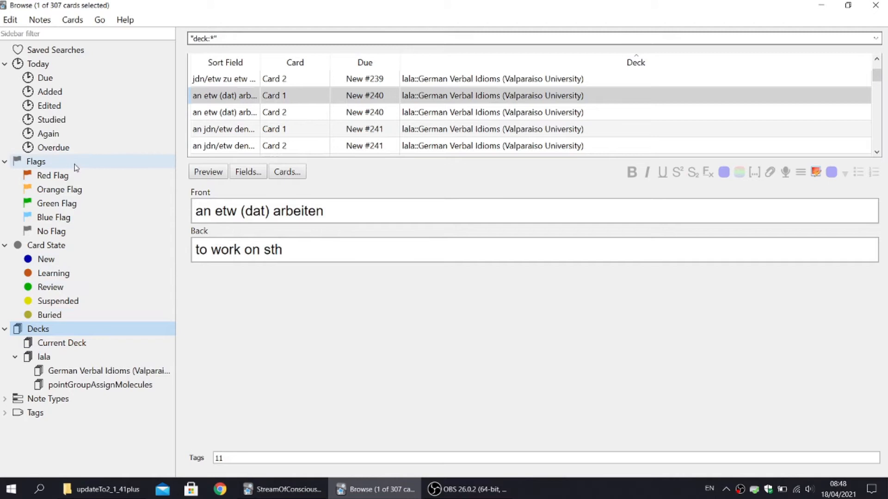
pyautogui.click(35, 161)
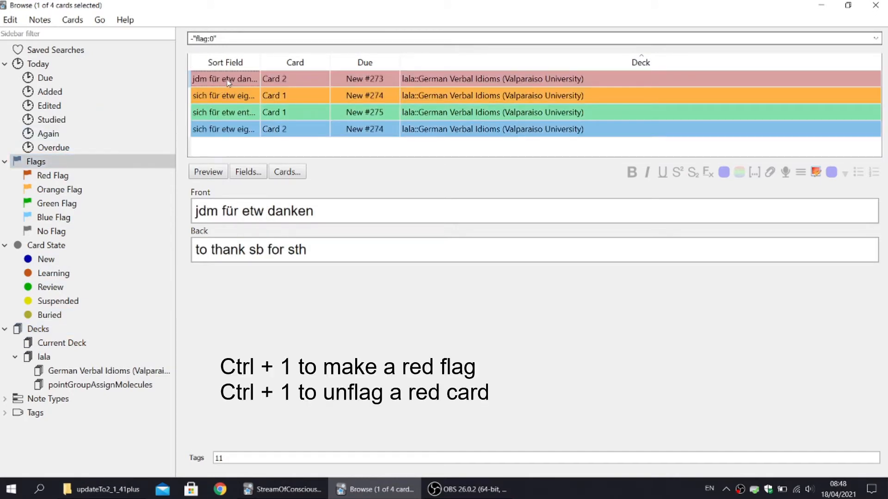
pyautogui.press('ctrl+1')
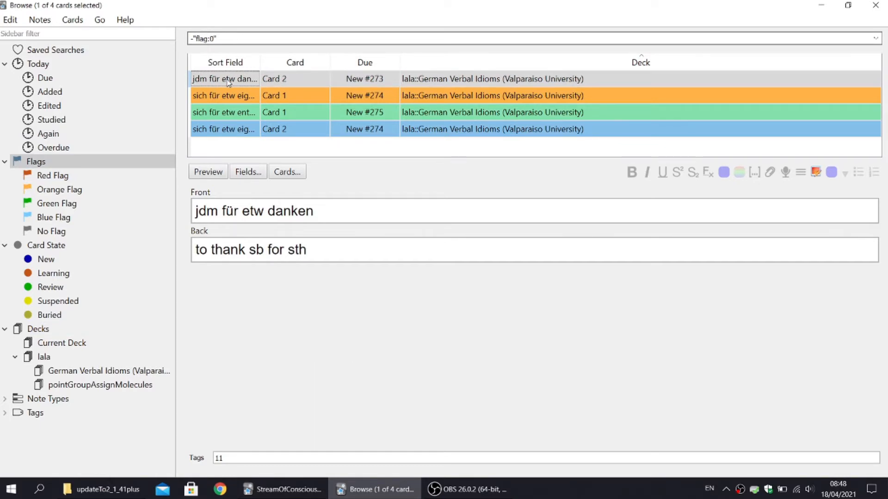
pyautogui.moveTo(227, 53)
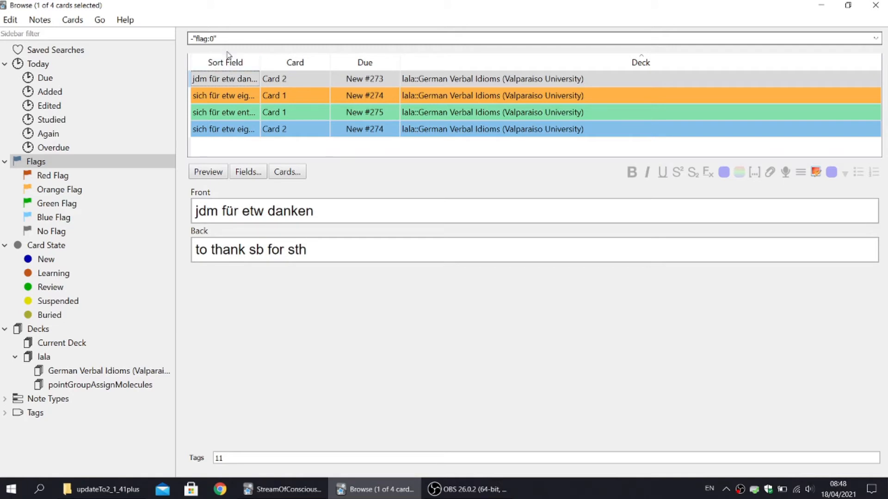
# Search prop:ivl>=21 for mature cards and save it as the 'mature' saved search
pyautogui.write('prop:ivl>=21"')
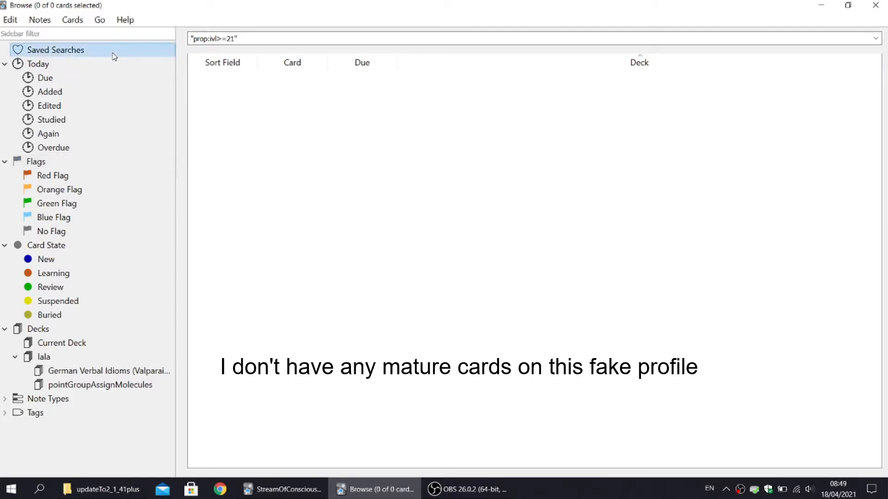
pyautogui.click(54, 50)
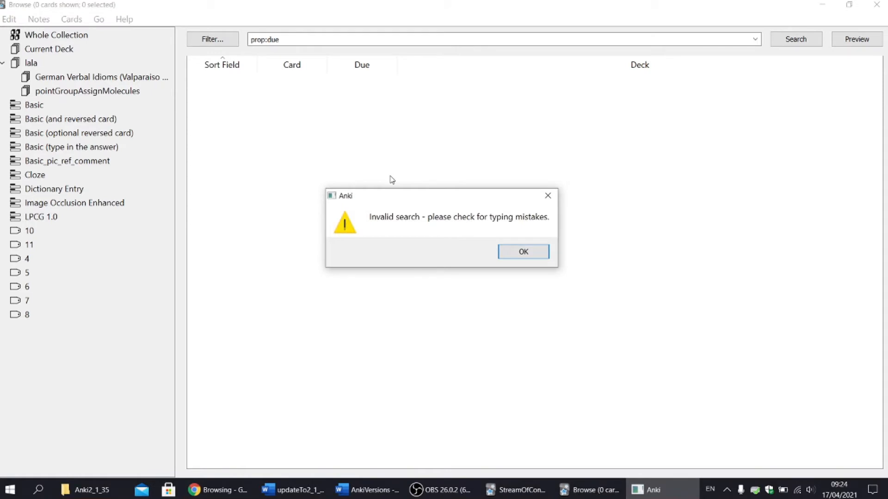
pyautogui.moveTo(418, 161)
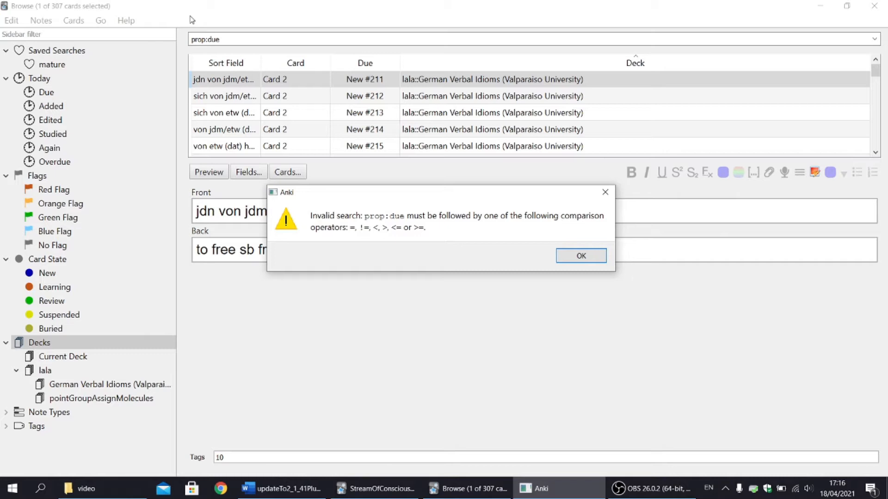
# Dismiss the detailed prop:due error and search "prop:due=2" instead
pyautogui.click(581, 255)
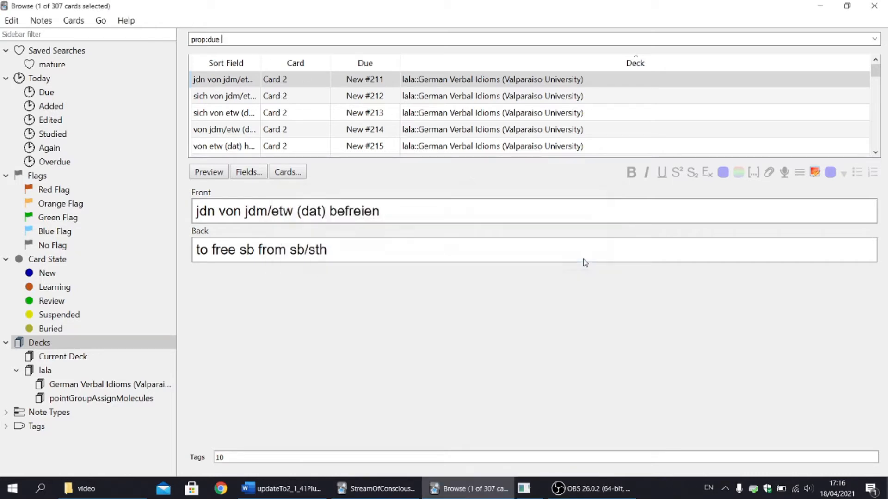
pyautogui.write('"prop:due=2"')
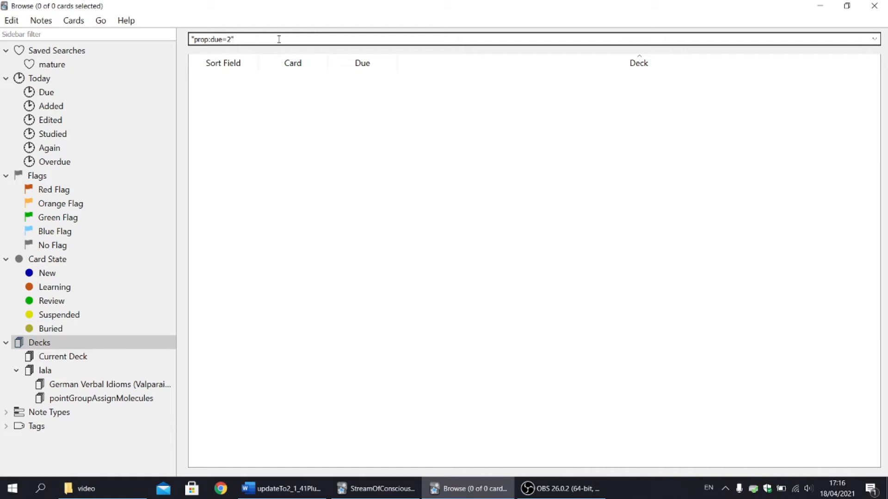
# Search nach aussehen, which Anki rewrites as "nach" AND "aussehen"
pyautogui.write('nach" AND "aussehen"')
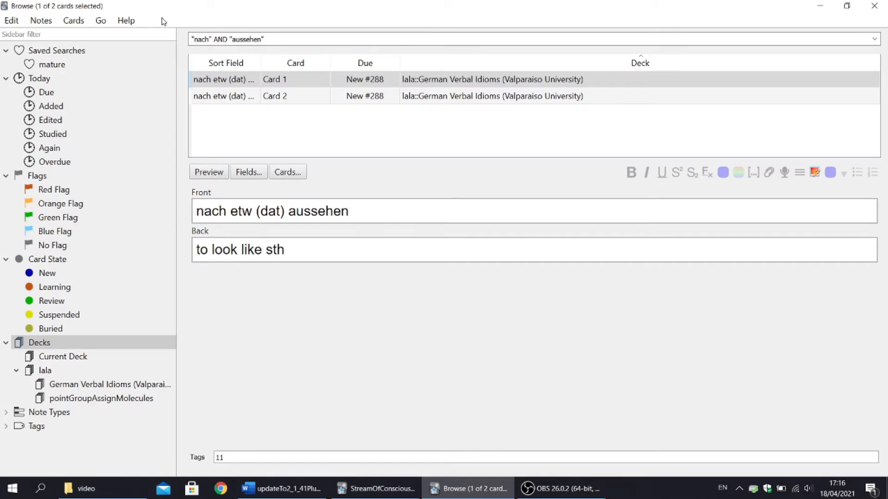
pyautogui.click(263, 38)
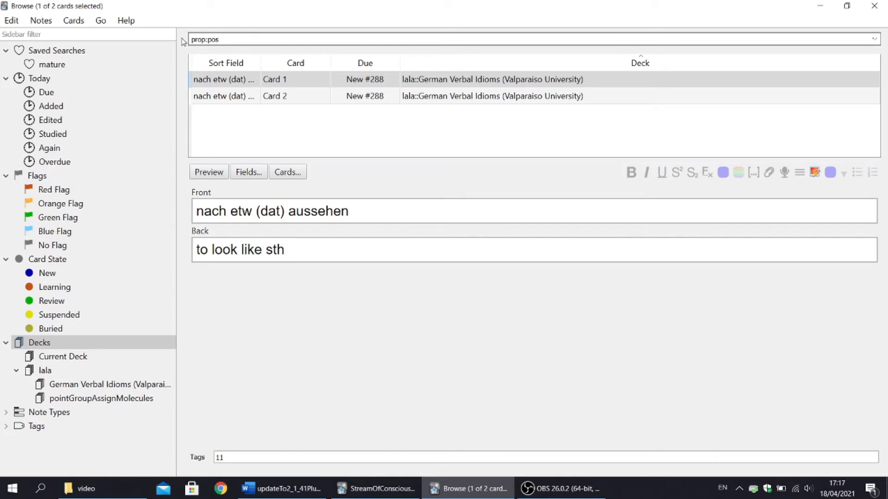
# Search "prop:pos=2" and bring up the column chooser to put Due before Card
pyautogui.write('"prop:pos=2"')
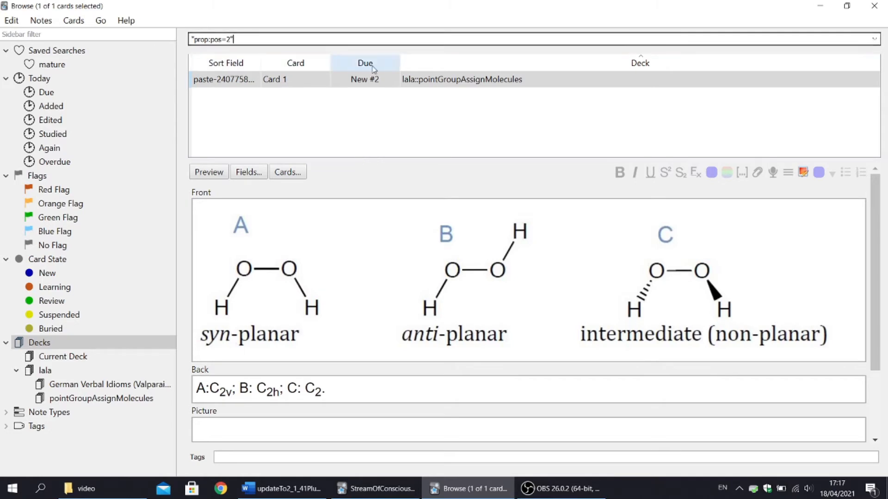
pyautogui.rightClick(365, 63)
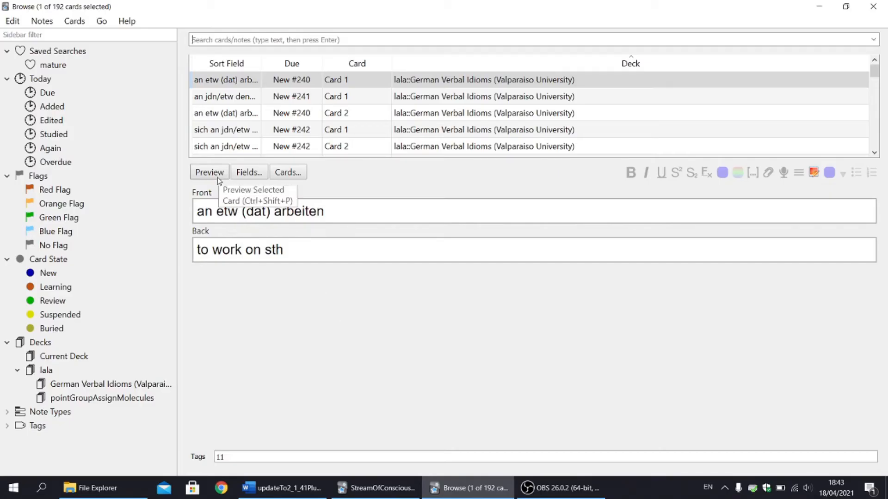
# Preview 'an etw (dat) arbeiten' and view its Basic (and reversed card) front template
pyautogui.click(209, 172)
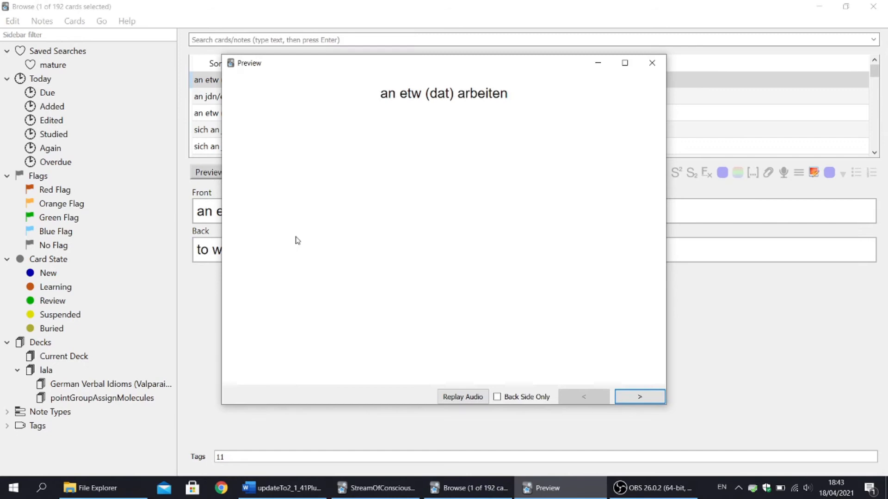
pyautogui.click(640, 397)
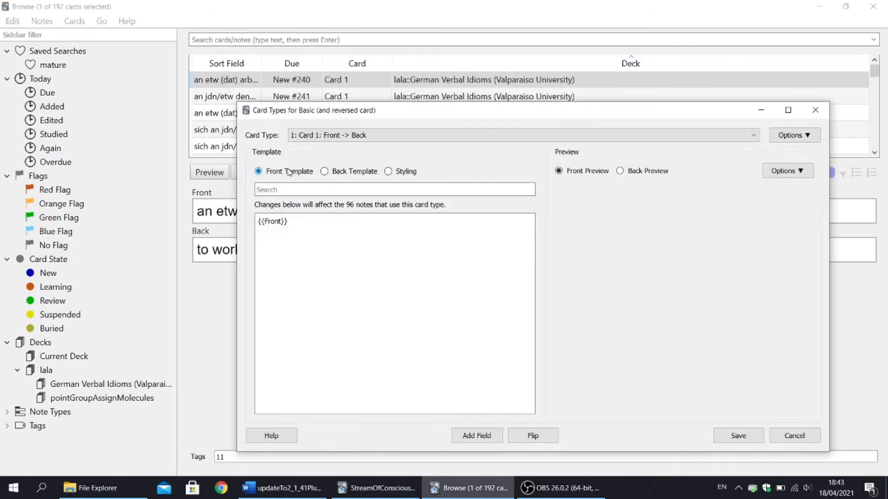
pyautogui.click(618, 170)
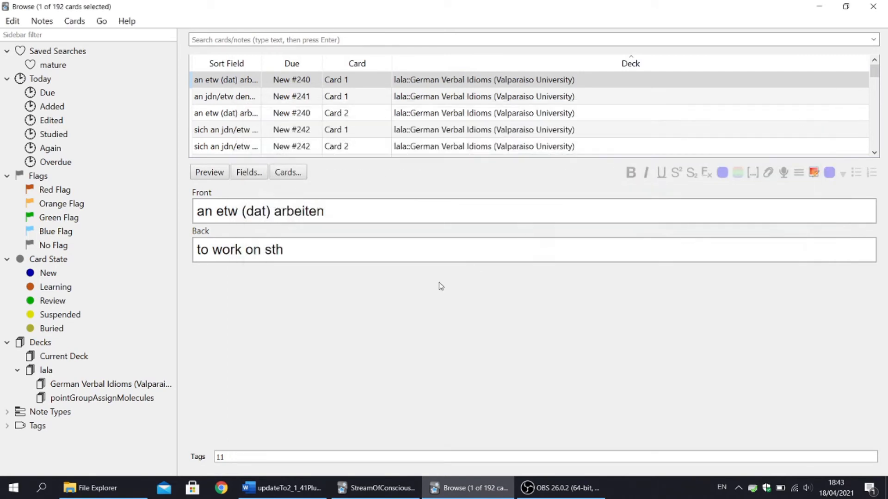
pyautogui.click(9, 20)
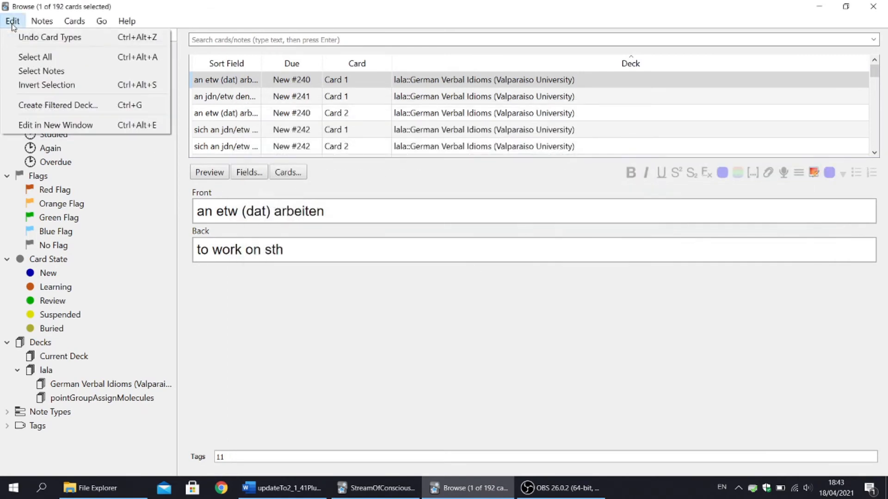
pyautogui.moveTo(58, 106)
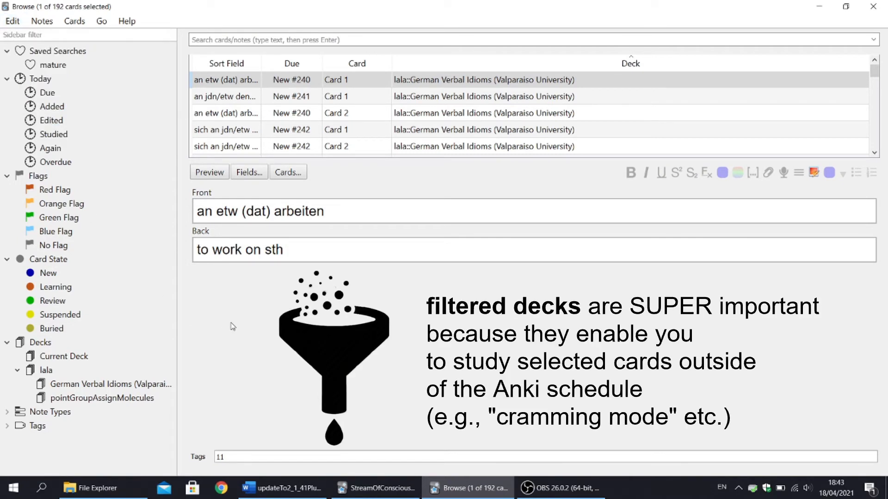
# Show the orange-flagged cards, then list every flagged card from the sidebar
pyautogui.click(59, 203)
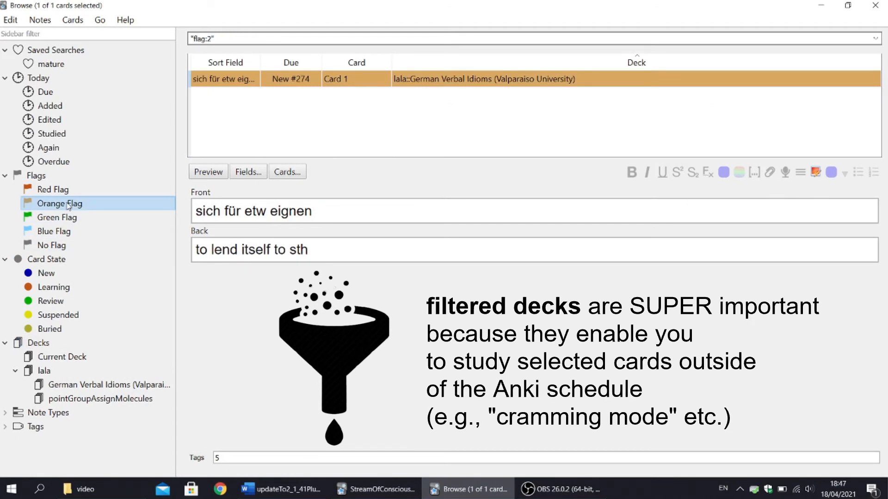
pyautogui.click(10, 20)
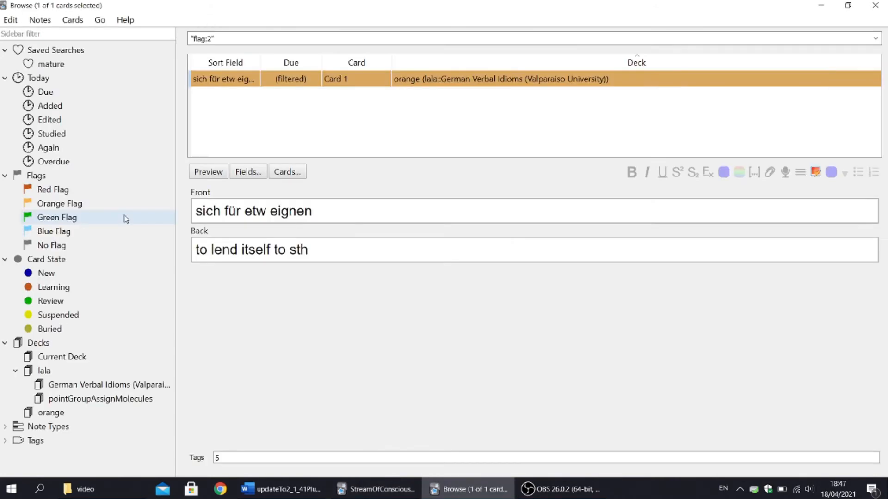
pyautogui.click(35, 175)
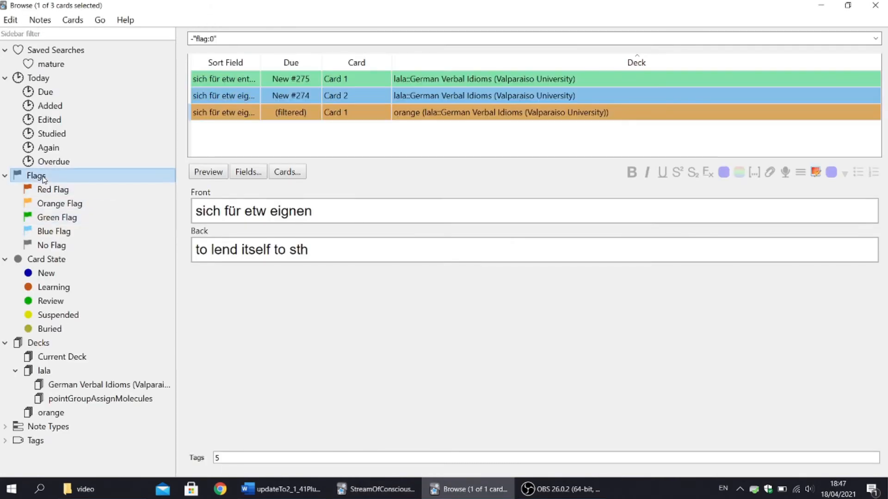
# Create the filtered deck 'orange' from the current search via Edit and show its excluded cards
pyautogui.click(10, 20)
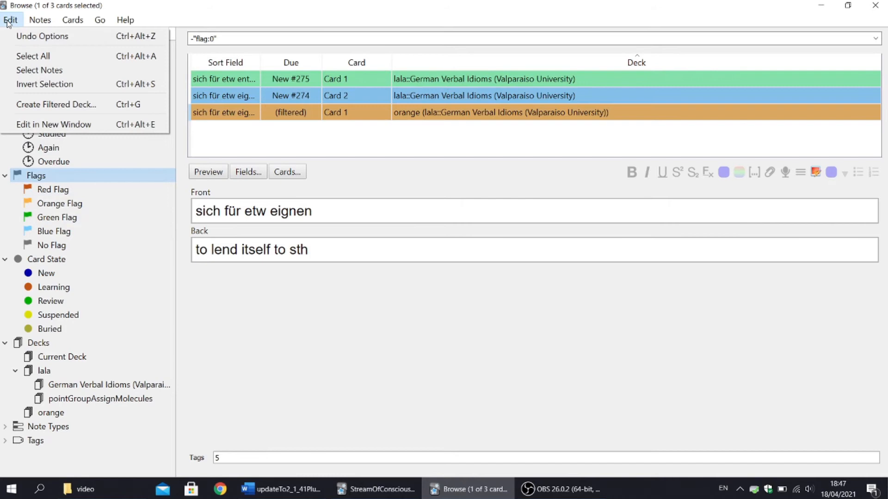
pyautogui.click(56, 104)
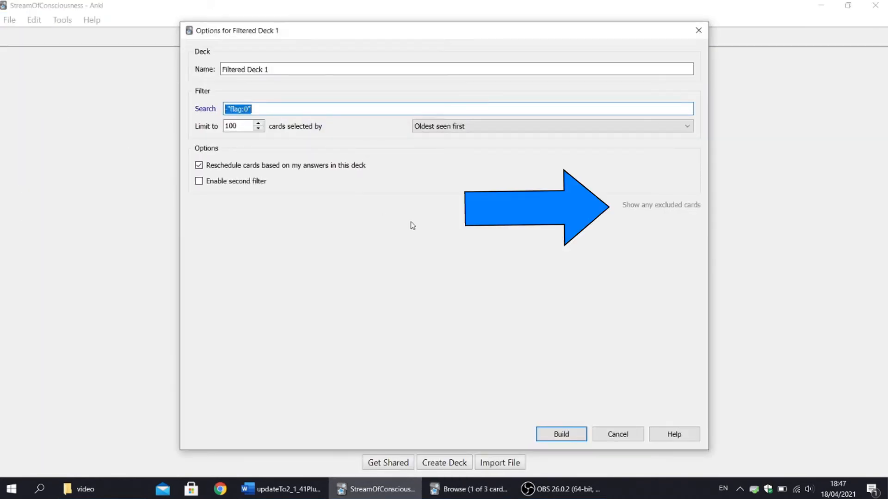
pyautogui.moveTo(626, 212)
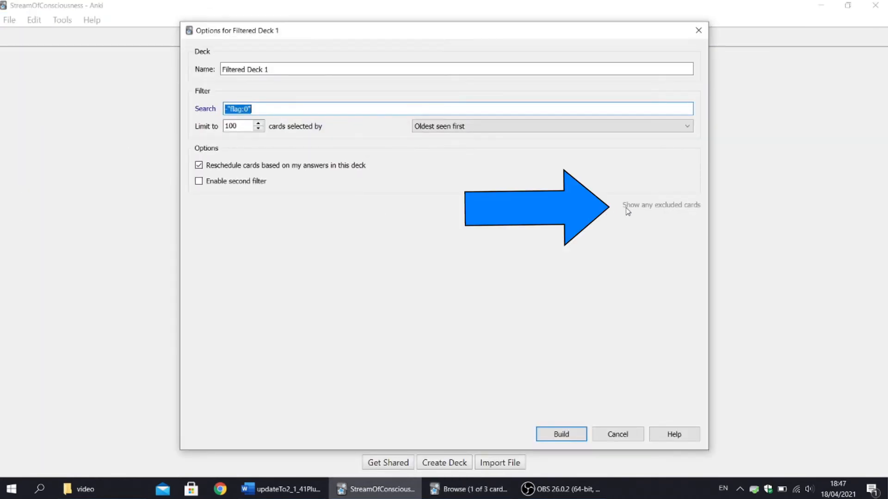
pyautogui.click(661, 205)
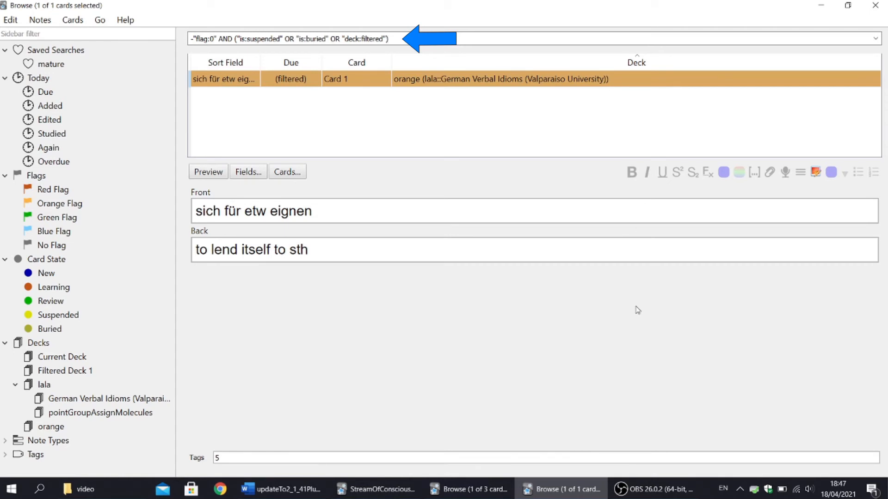
pyautogui.click(414, 38)
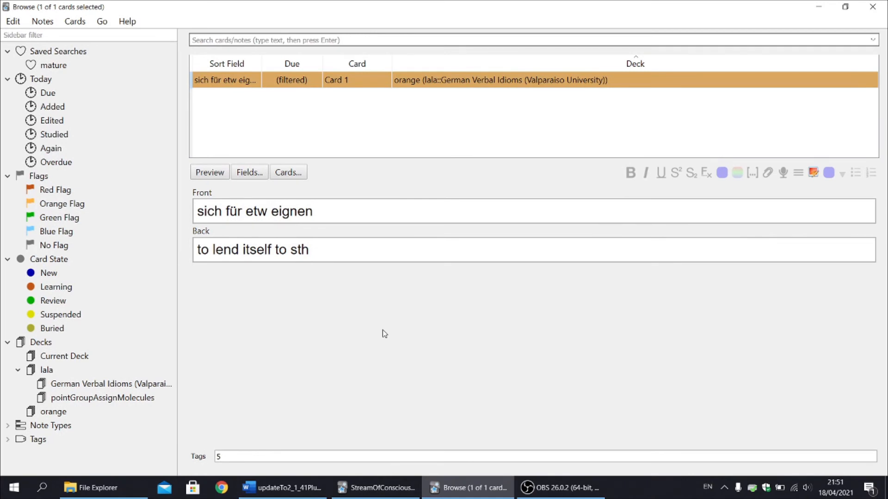
# Tag the 'an jdn/etw schreiben' card in German Verbal Idioms with 'apple'
pyautogui.click(110, 383)
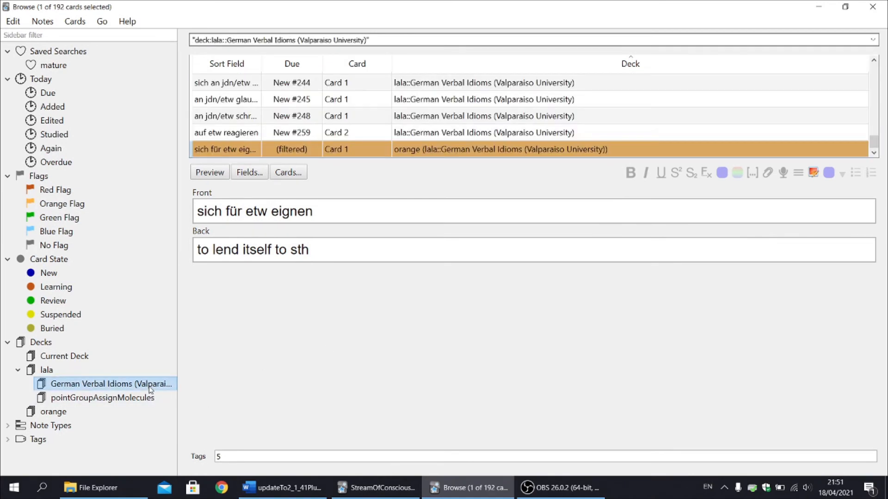
pyautogui.click(225, 116)
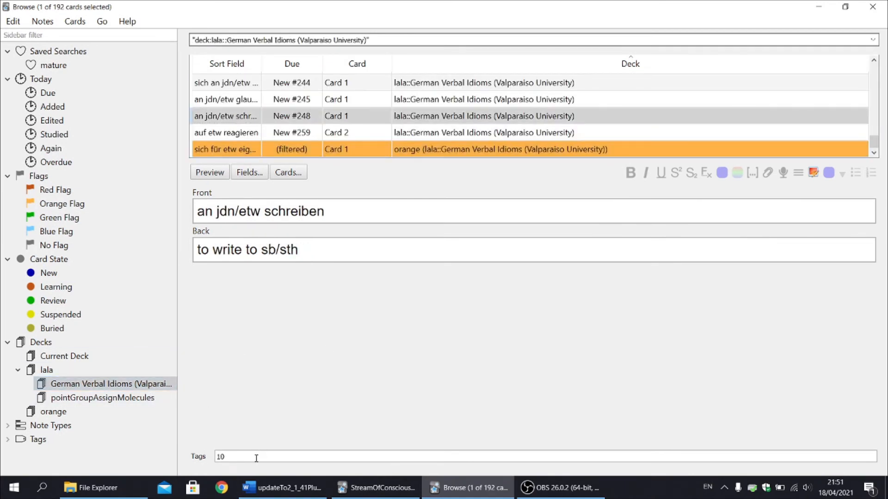
pyautogui.write('apple')
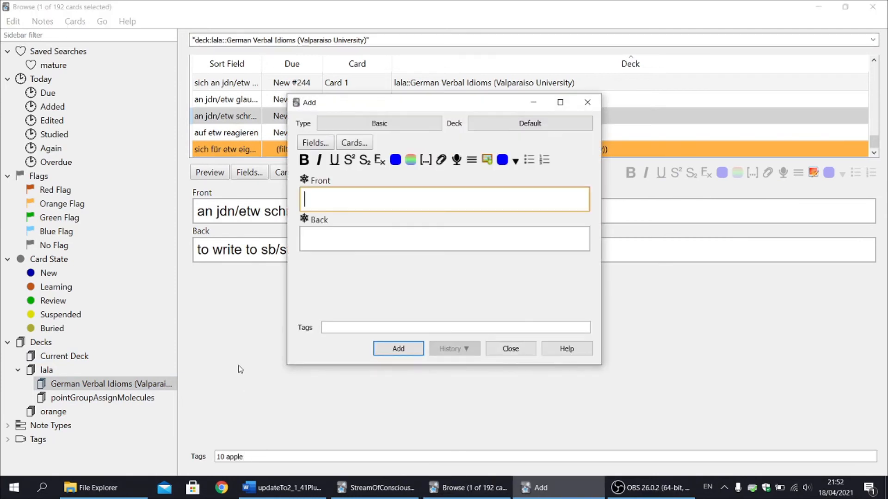
# Test tag autocomplete in the Add window by accepting the suggested 'apple' tag, then close without adding
pyautogui.write('dhdhd')
pyautogui.click(455, 327)
pyautogui.write('a')
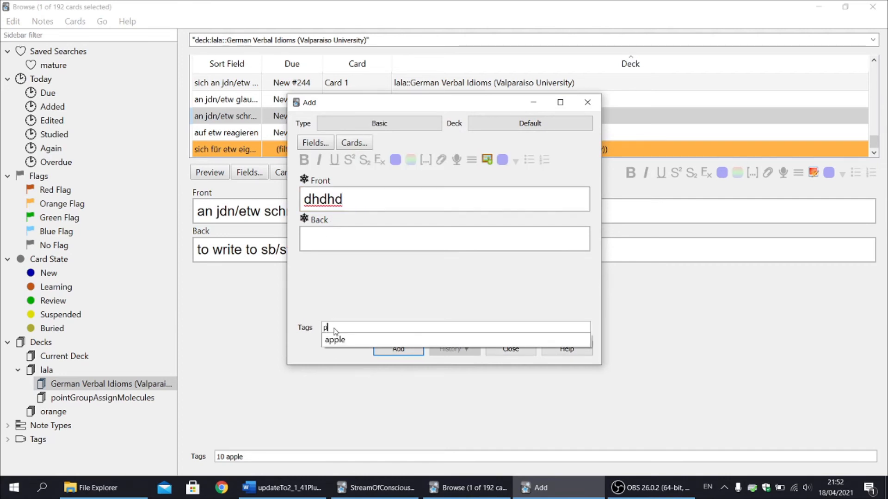
pyautogui.click(335, 340)
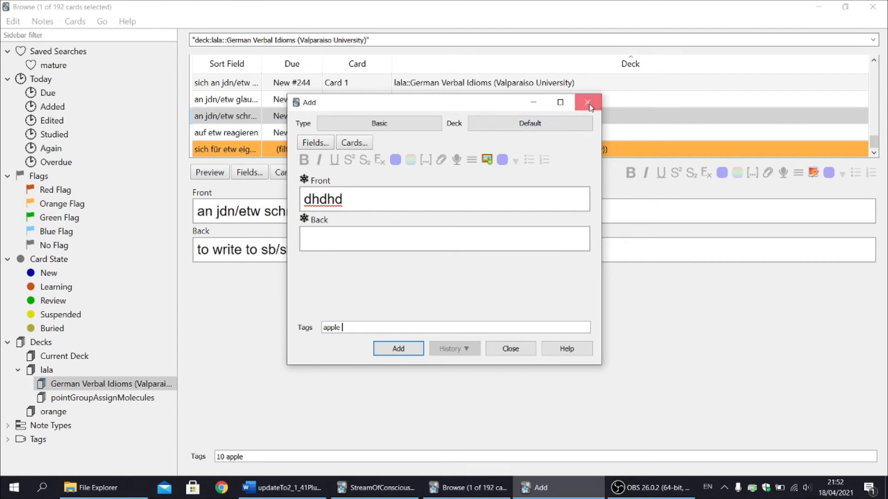
pyautogui.click(586, 103)
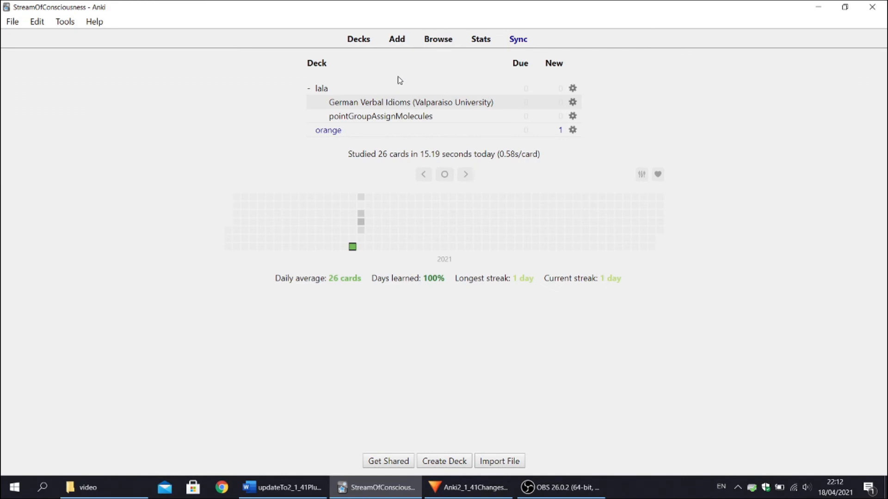
# View the maximized statistics with suspended and buried cards no longer counted separately
pyautogui.click(481, 39)
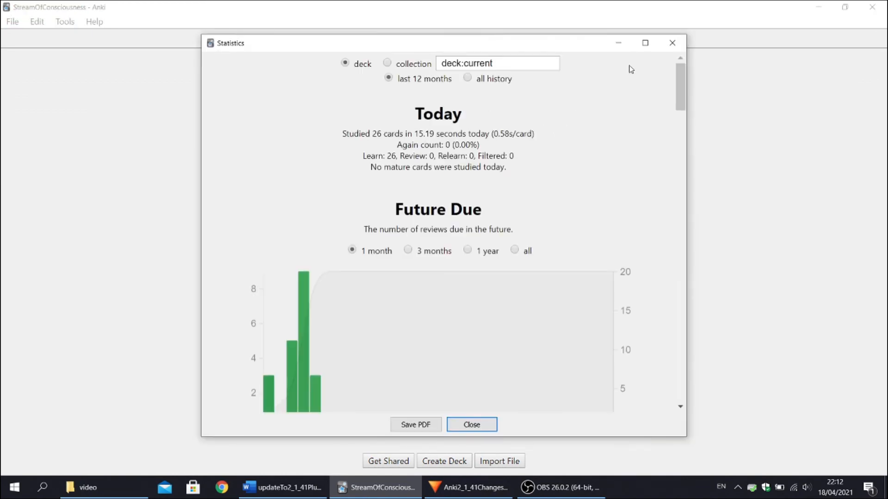
pyautogui.click(643, 43)
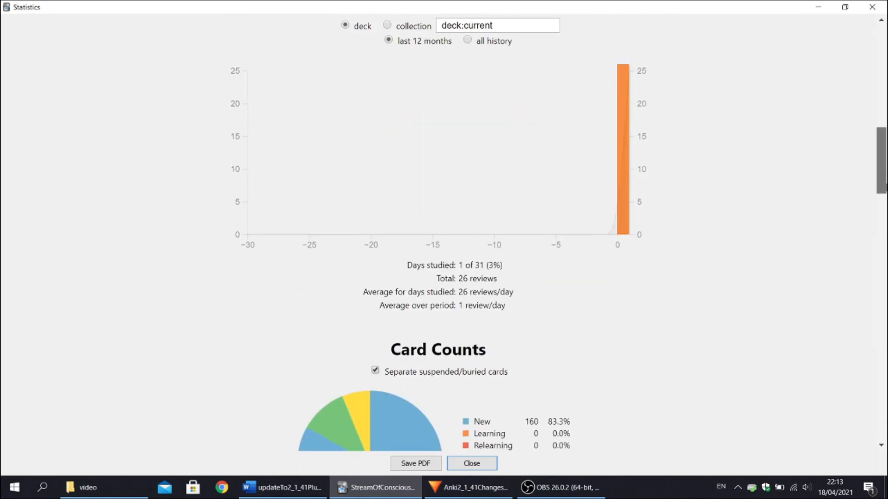
pyautogui.scroll(-3)
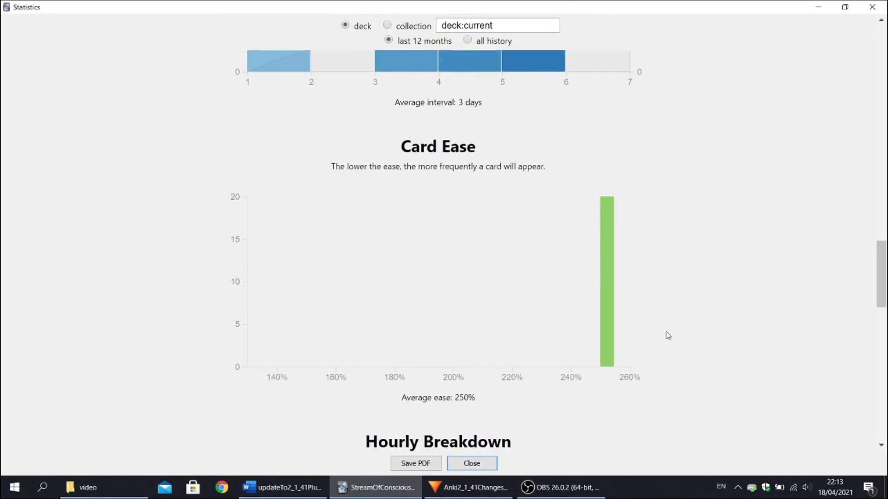
pyautogui.moveTo(607, 330)
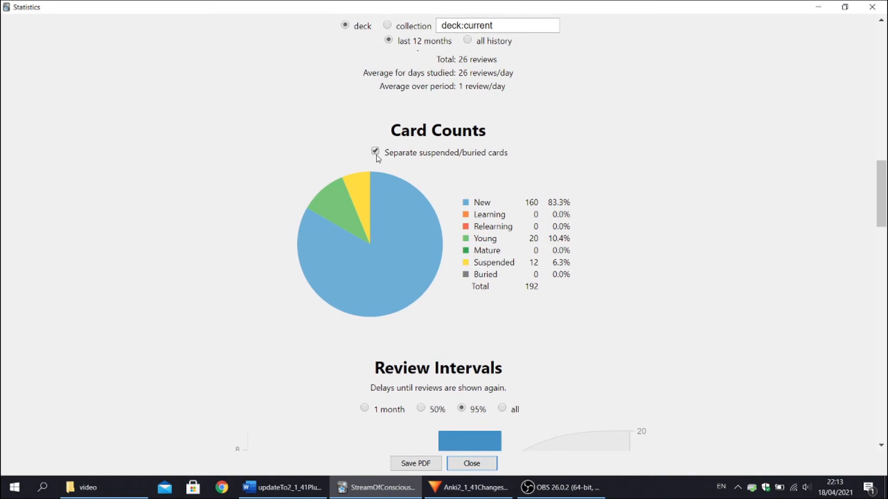
pyautogui.click(375, 152)
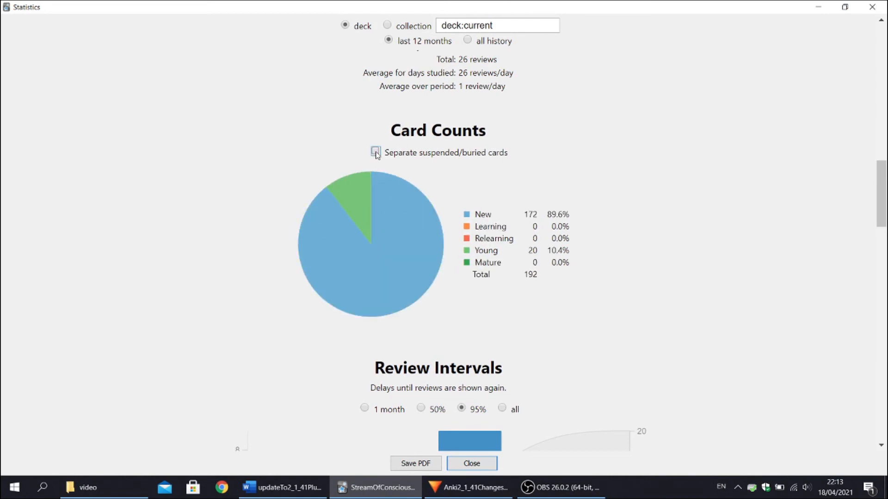
pyautogui.moveTo(586, 134)
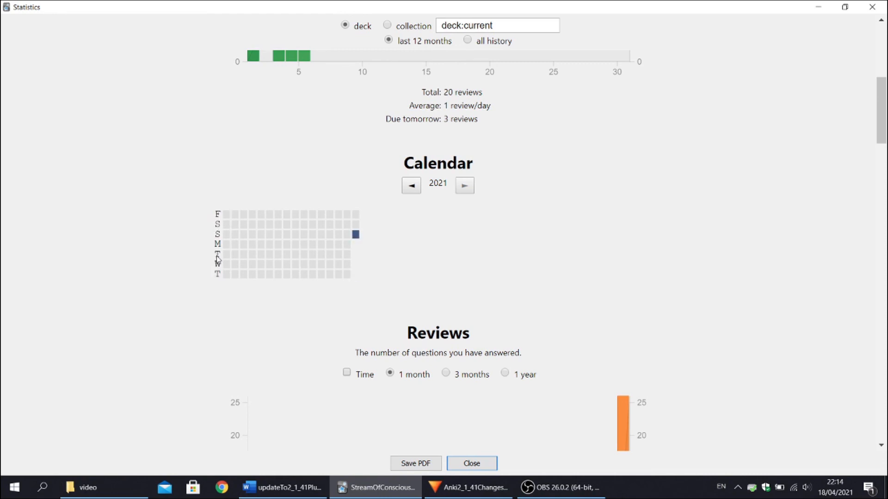
pyautogui.moveTo(198, 255)
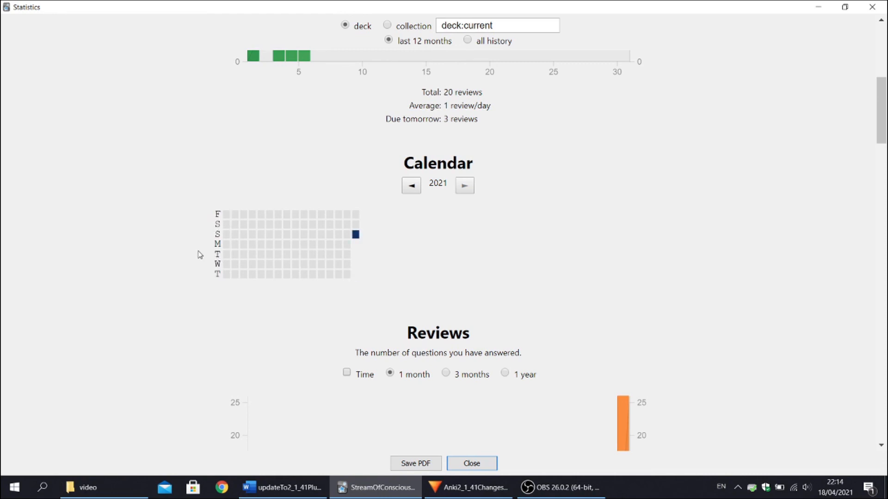
pyautogui.moveTo(355, 235)
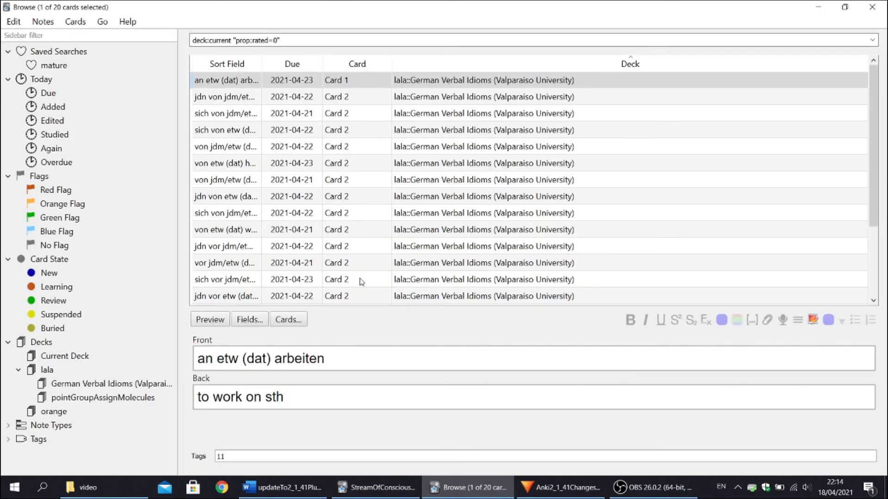
pyautogui.moveTo(384, 325)
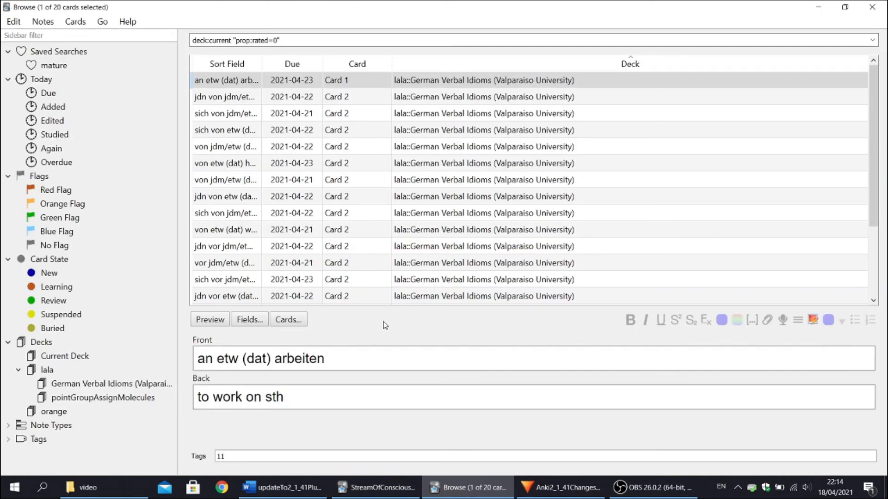